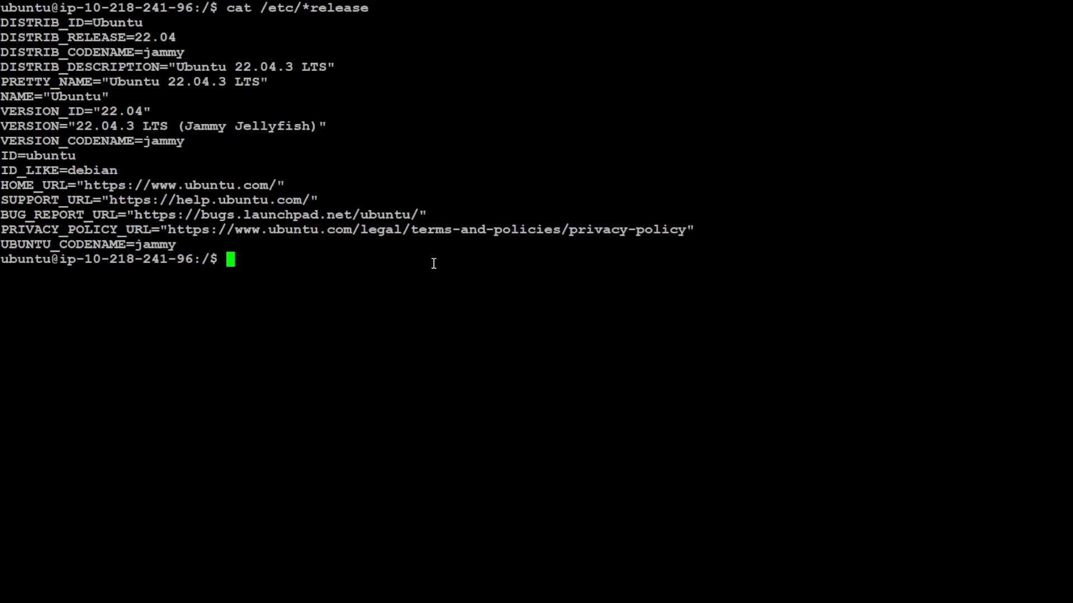
Clear the terminal, pip install -Uqq WhisperSpeech, and start a Python session.
type("clear")
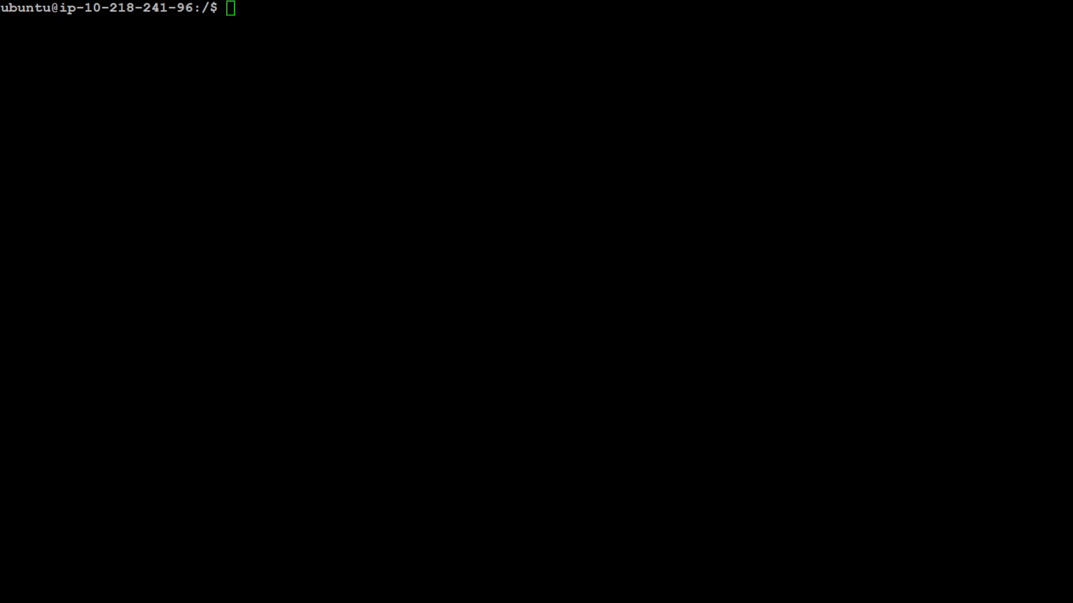
type("pip install -Uqq WhisperSpeech")
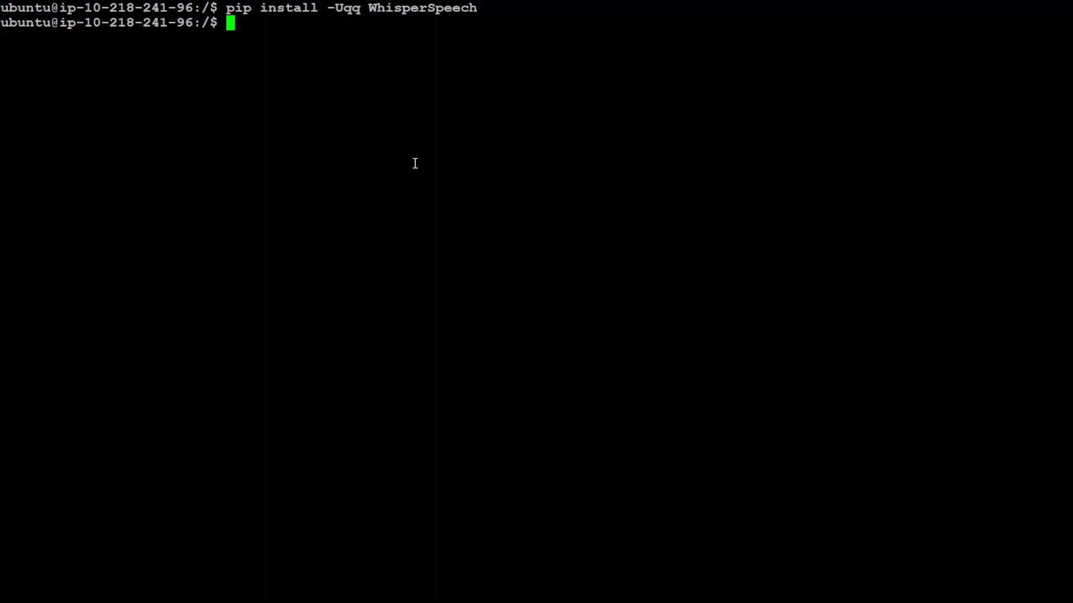
type("python3")
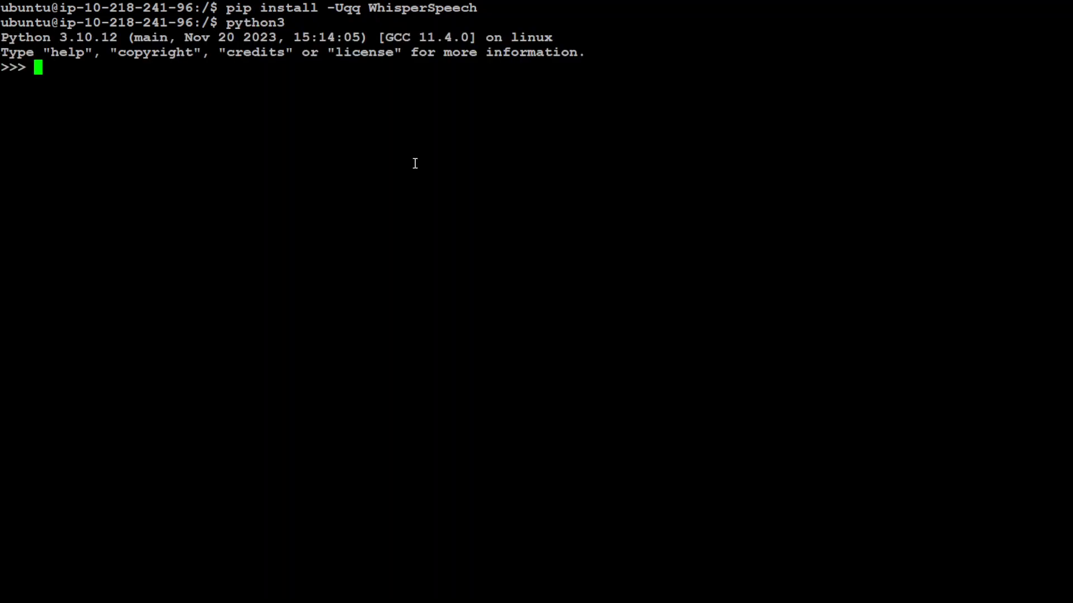
Import torch, F, Markdown/HTML and Pipeline, then create pipe with the s2a-q4-tiny-en+pl model.
type("import torch")
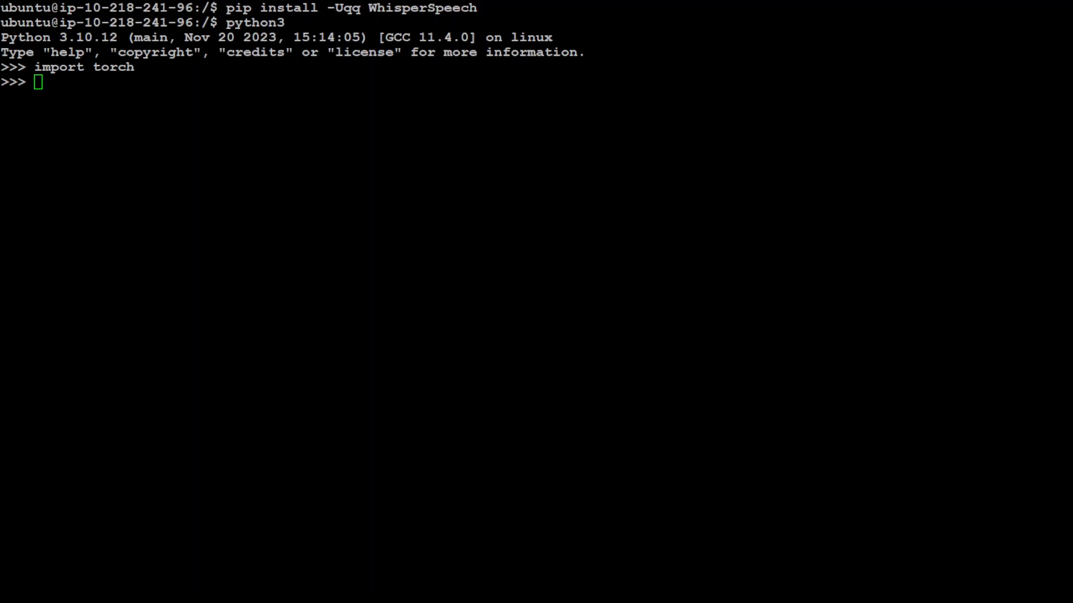
type("import torch.nn.functional as F")
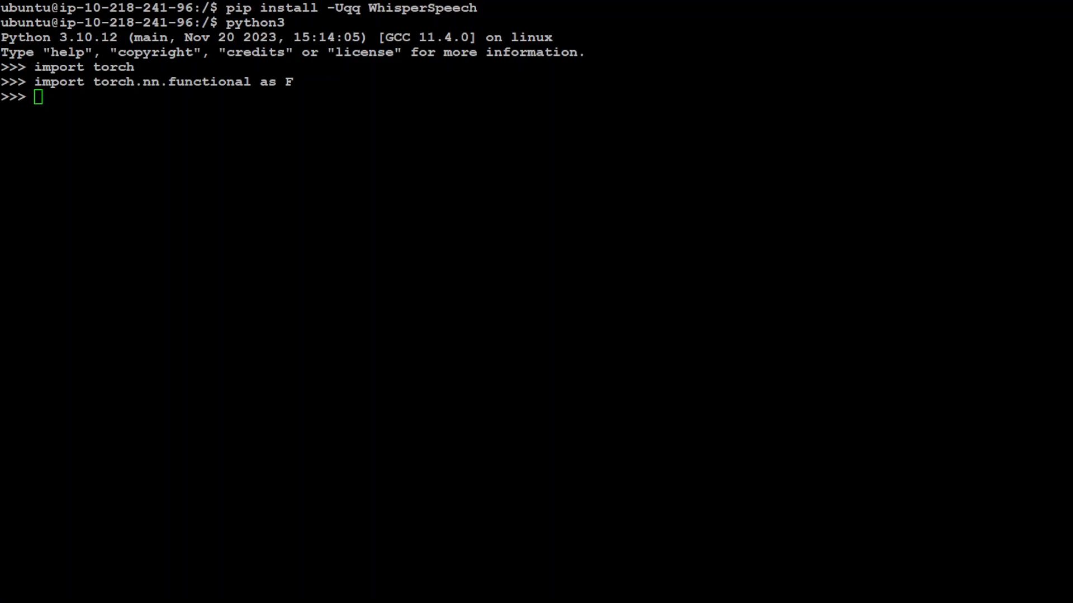
type("from IPython.display import Markdown, HTML")
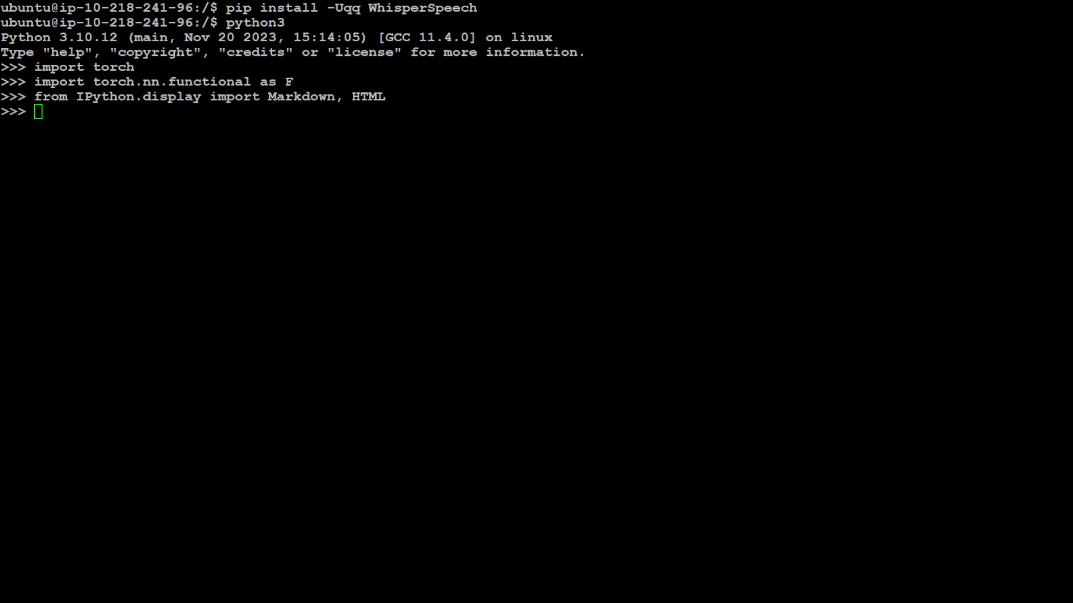
type("from whisperspeech.pipeline import Pipeline")
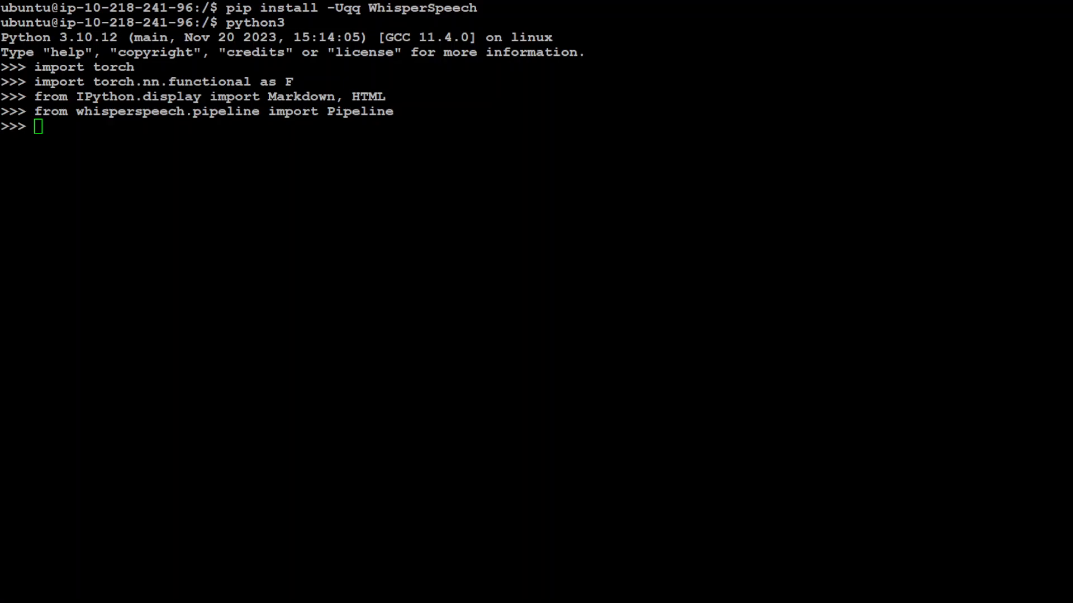
type("pipe = Pipeline(s2a_ref='collabora/whisperspeech:s2a-q4-tiny-en+pl.model')")
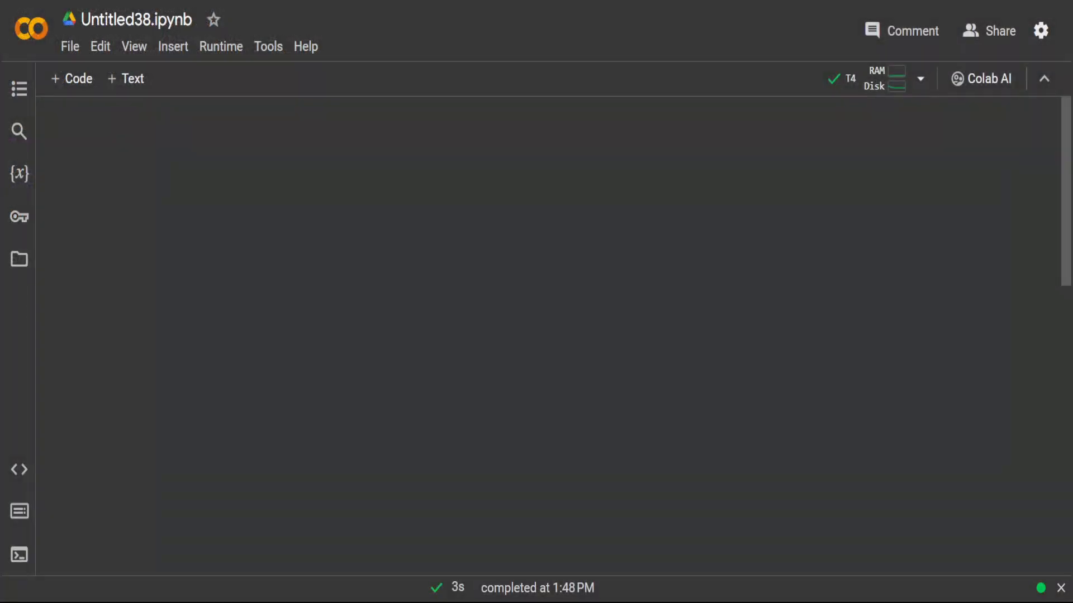
Add a !pip install -Uqq WhisperSpeech cell, confirm the T4 GPU runtime, and run it.
left_click(70, 79)
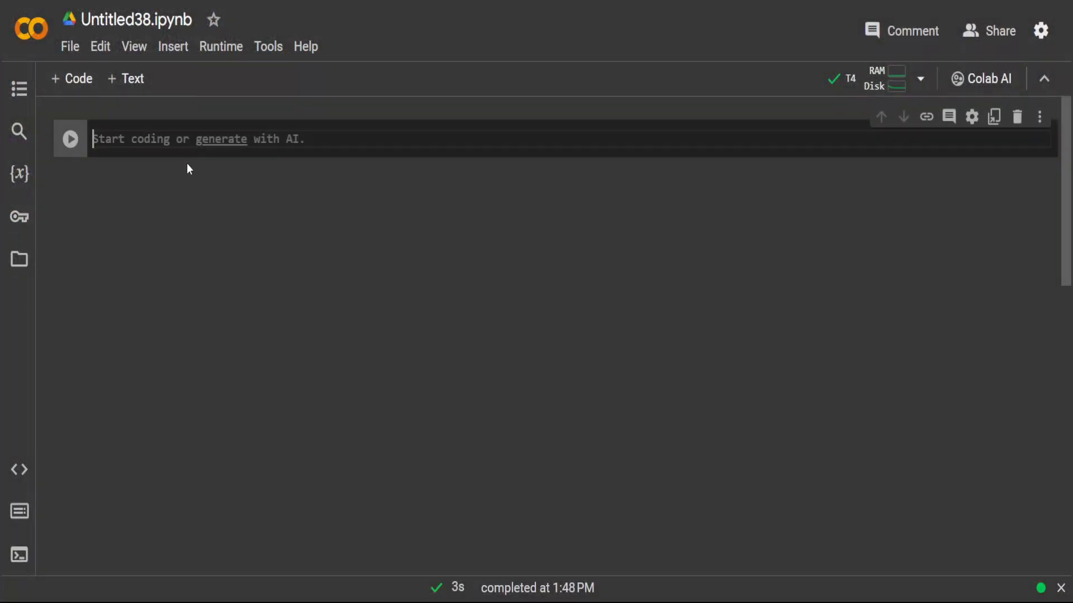
type("!pip install -Uqq WhisperSpeech")
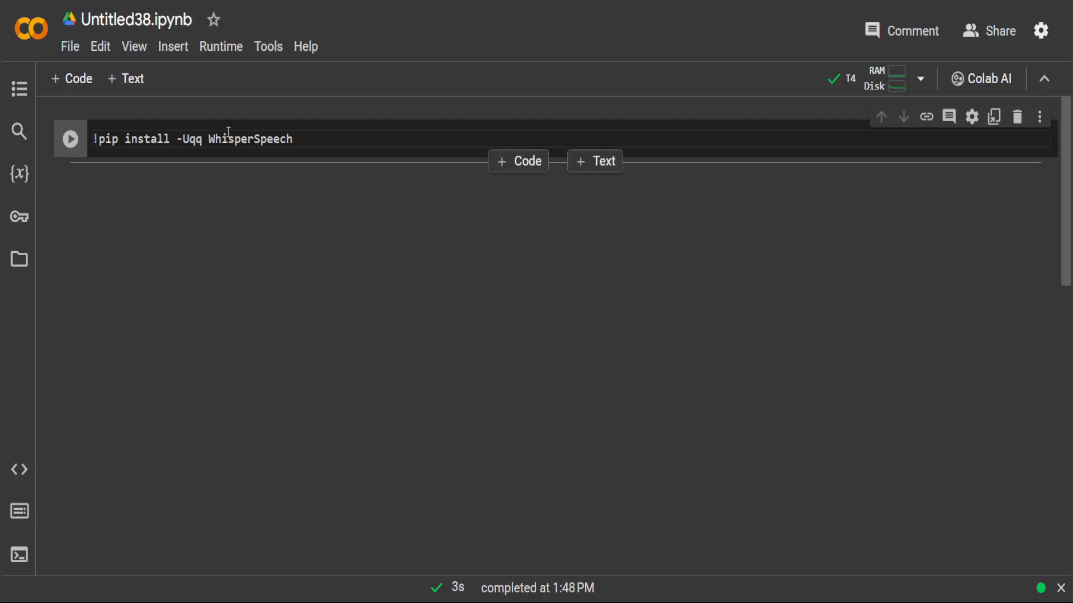
left_click(220, 46)
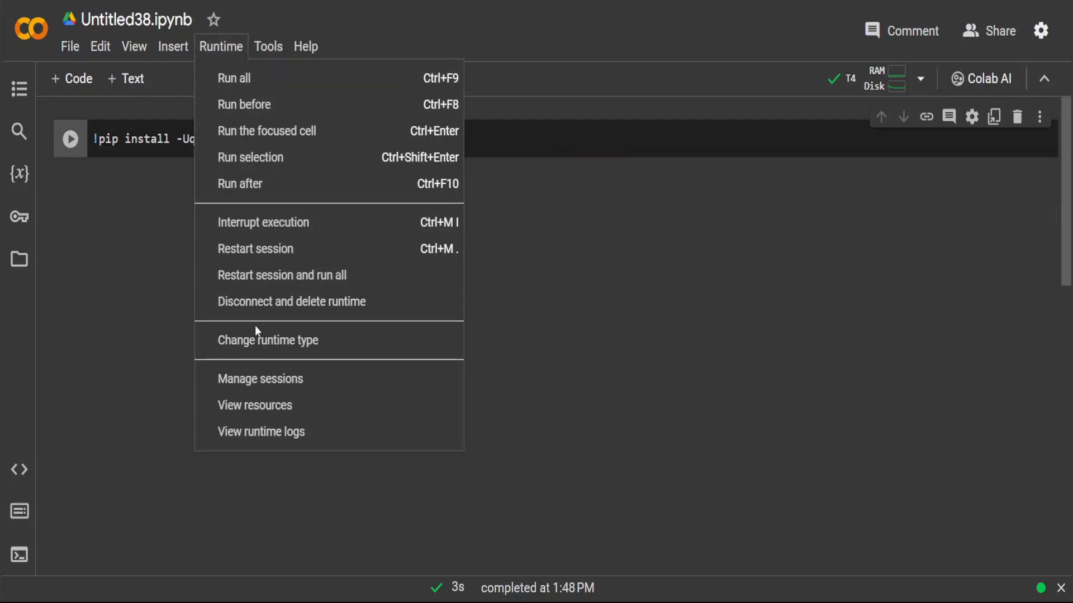
left_click(267, 340)
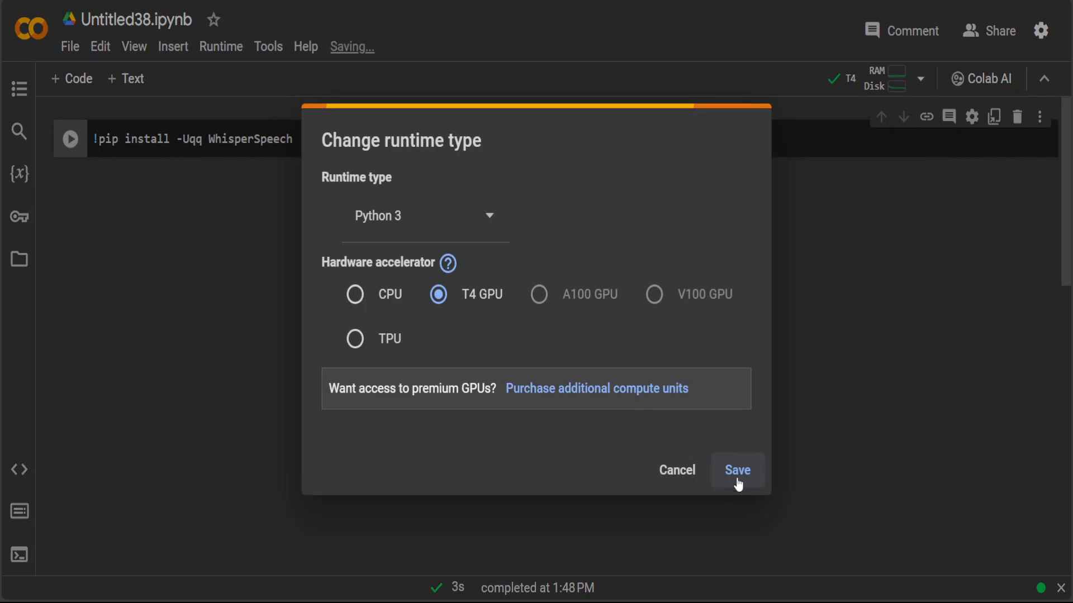
left_click(736, 470)
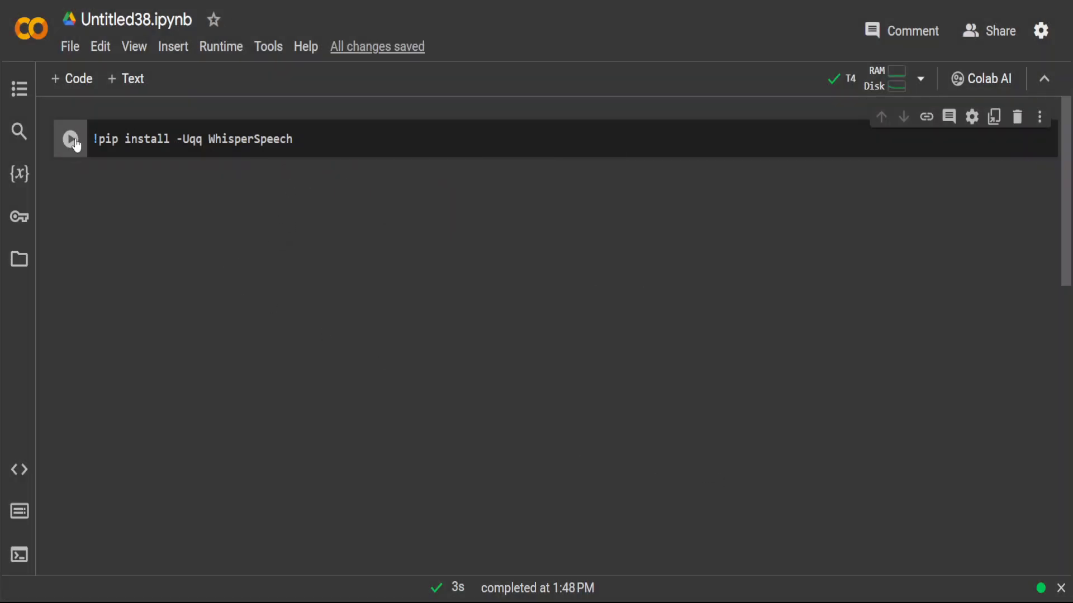
left_click(69, 139)
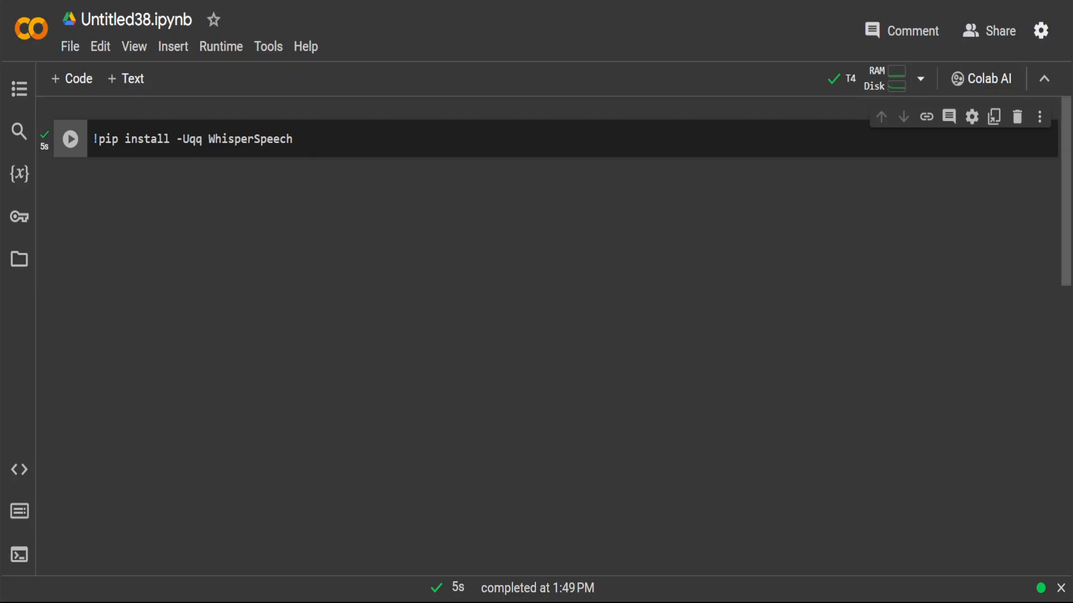
mouse_move(313, 119)
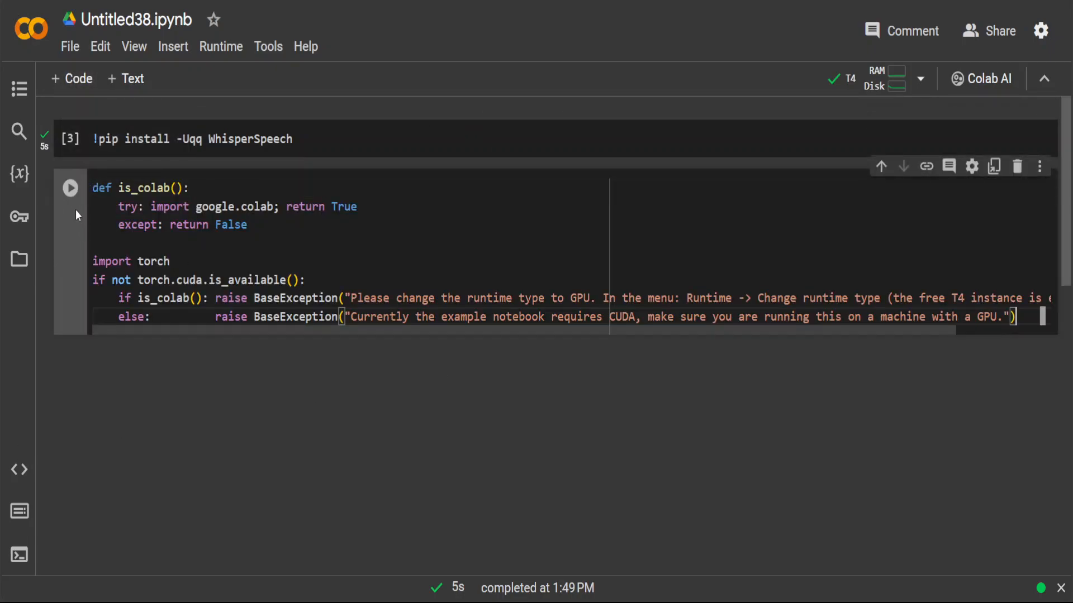
Run the GPU availability check and autoreload setup cells and move down to the imports.
left_click(69, 188)
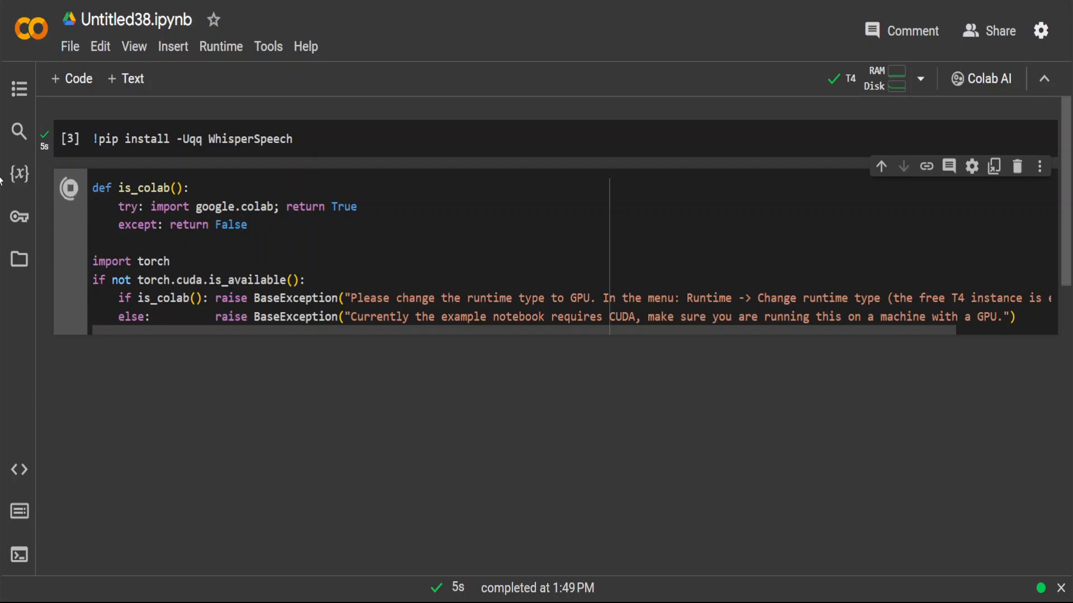
left_click(69, 188)
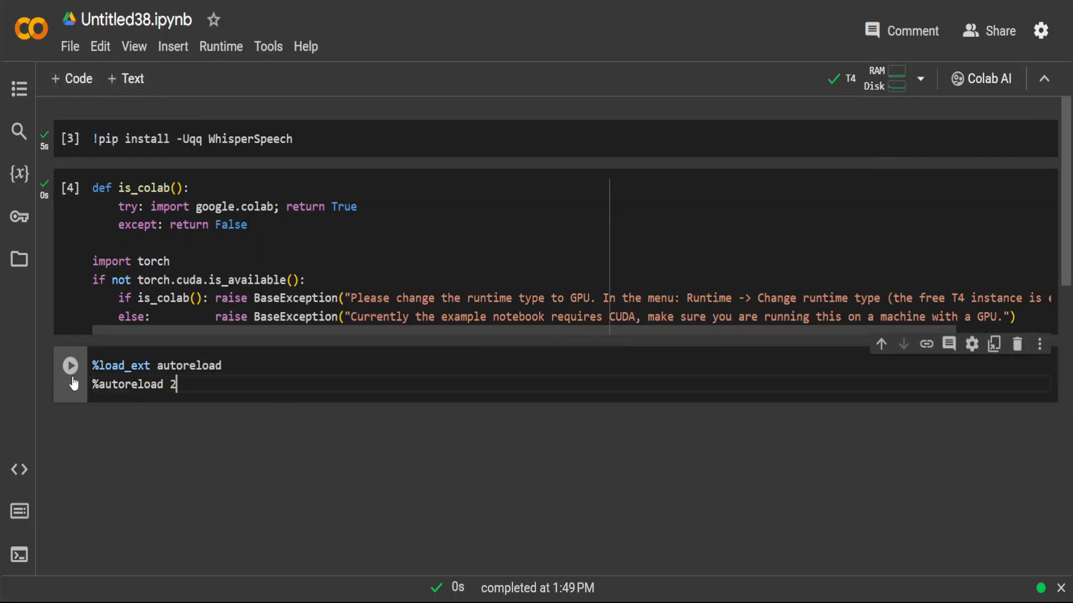
left_click(70, 364)
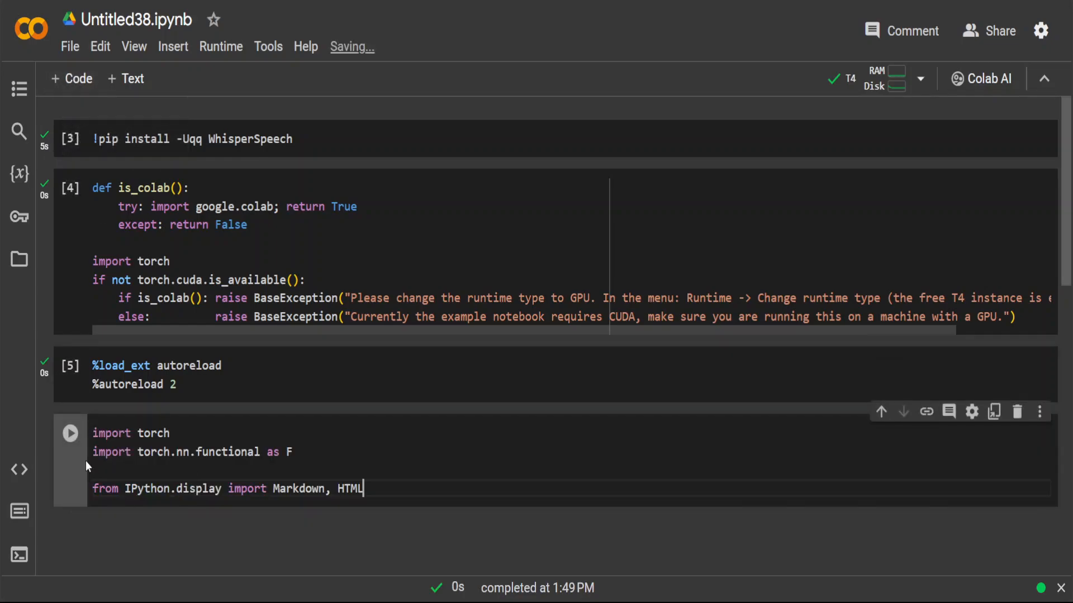
scroll("down", 3)
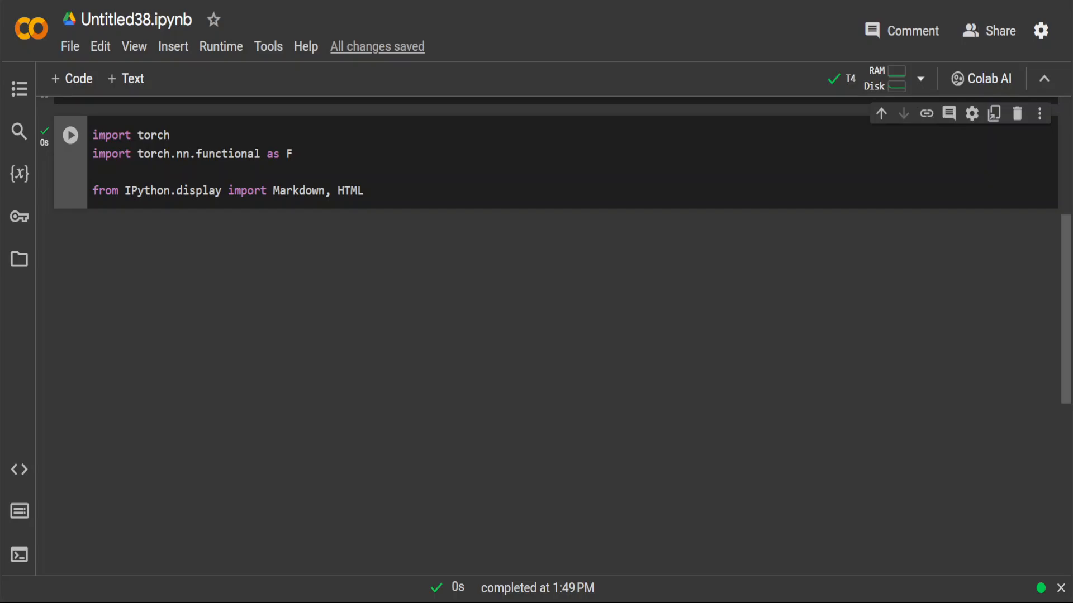
Add and run a cell importing Pipeline from whisperspeech.pipeline.
left_click(71, 78)
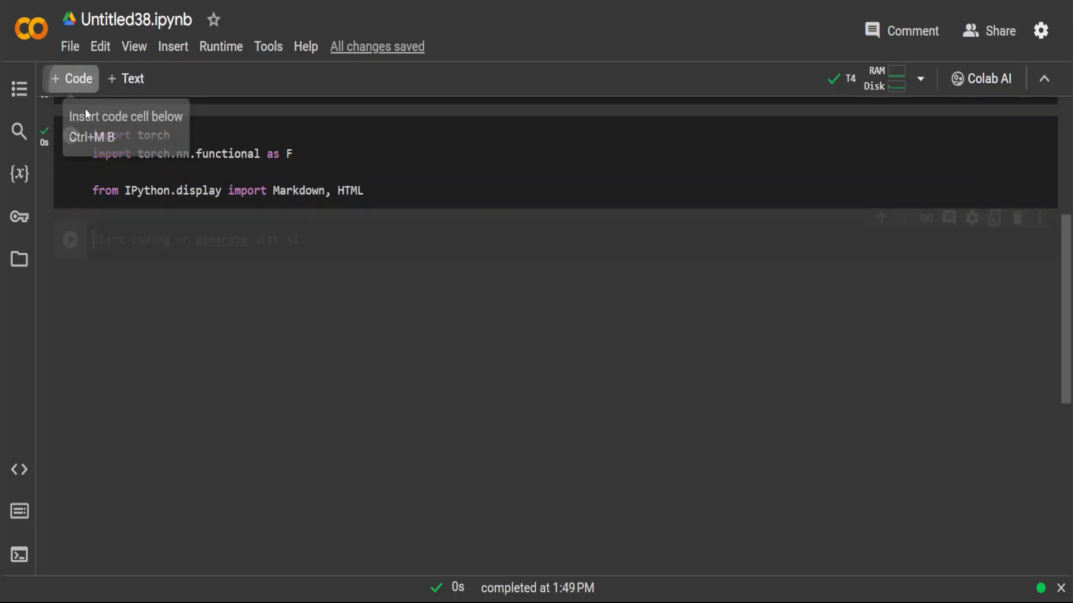
type("from whisperspeech.pipeline import Pipeline")
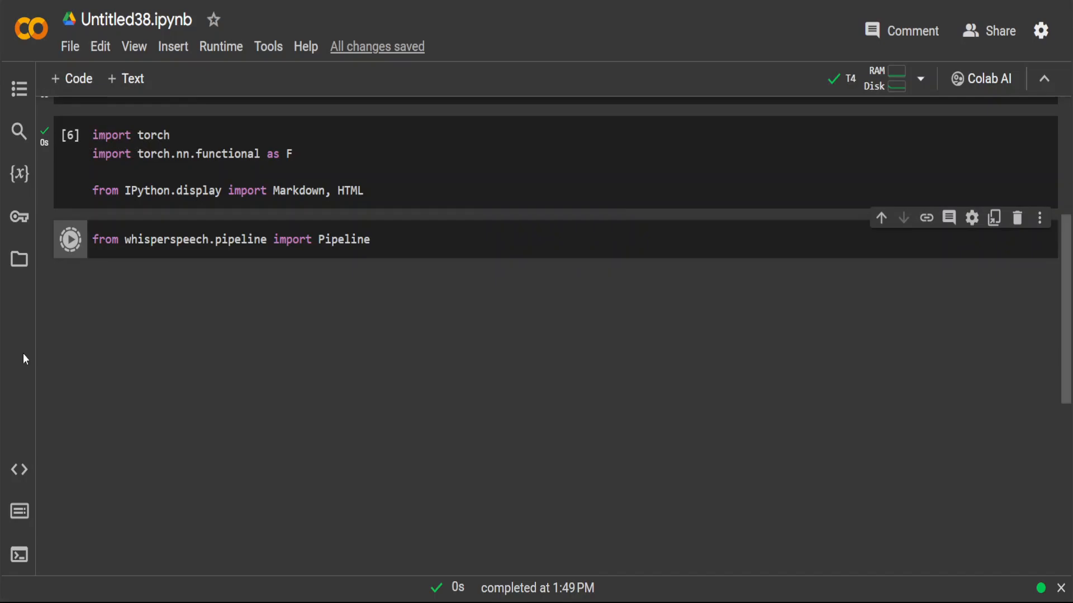
left_click(70, 239)
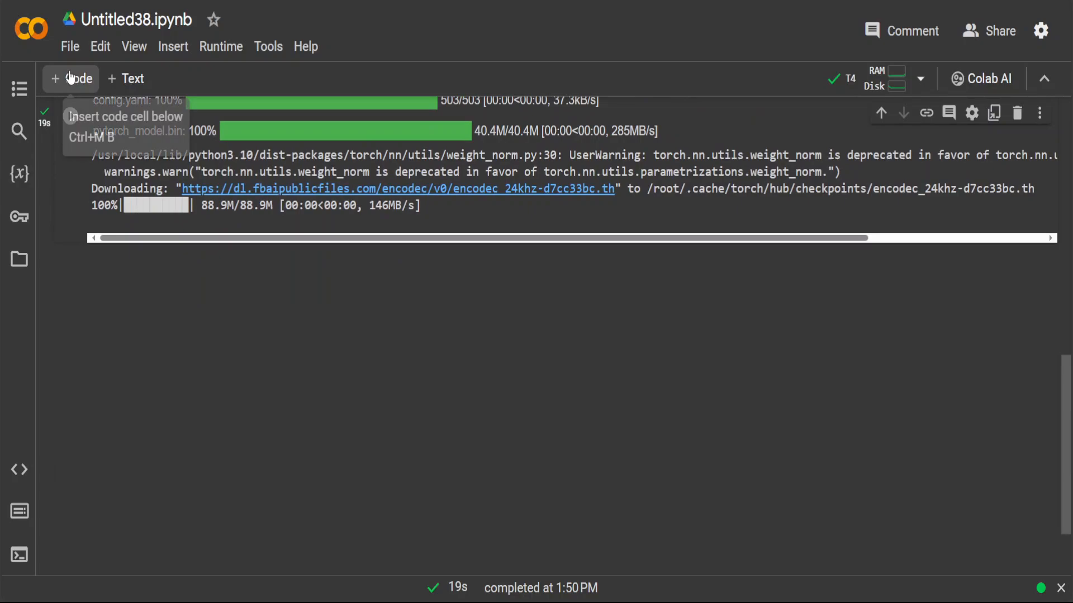
Run pipe.generate_to_notebook with the demo sentence and play the 4-second speech clip.
left_click(70, 78)
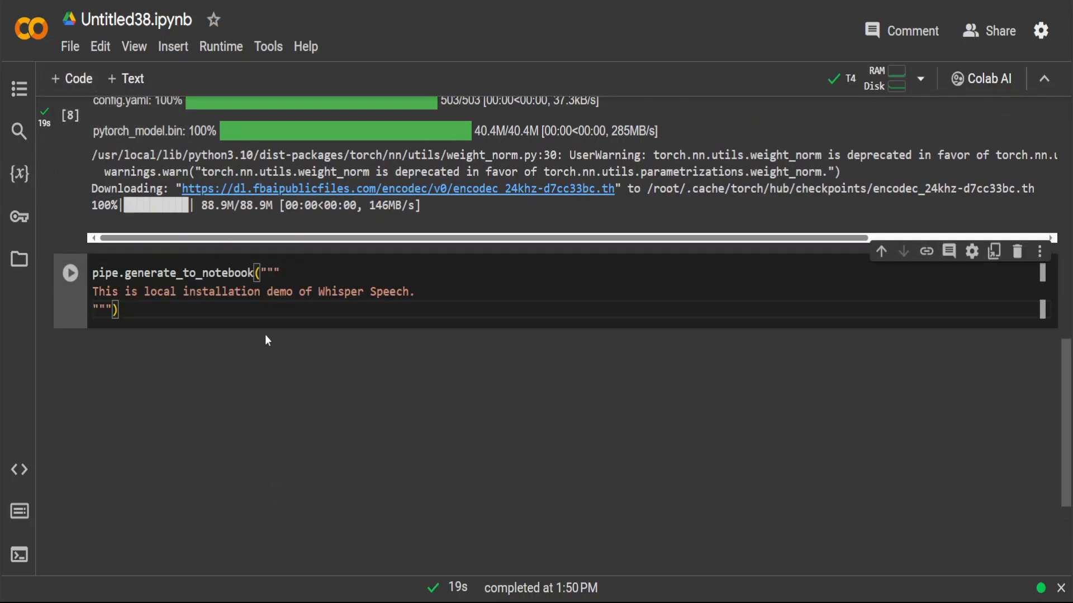
mouse_move(70, 273)
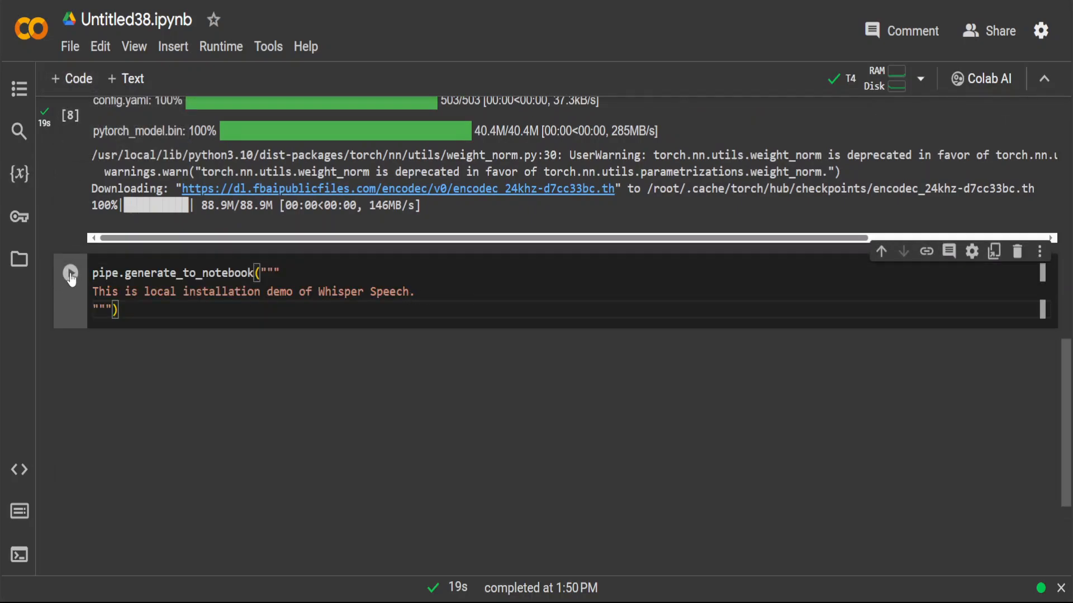
left_click(69, 273)
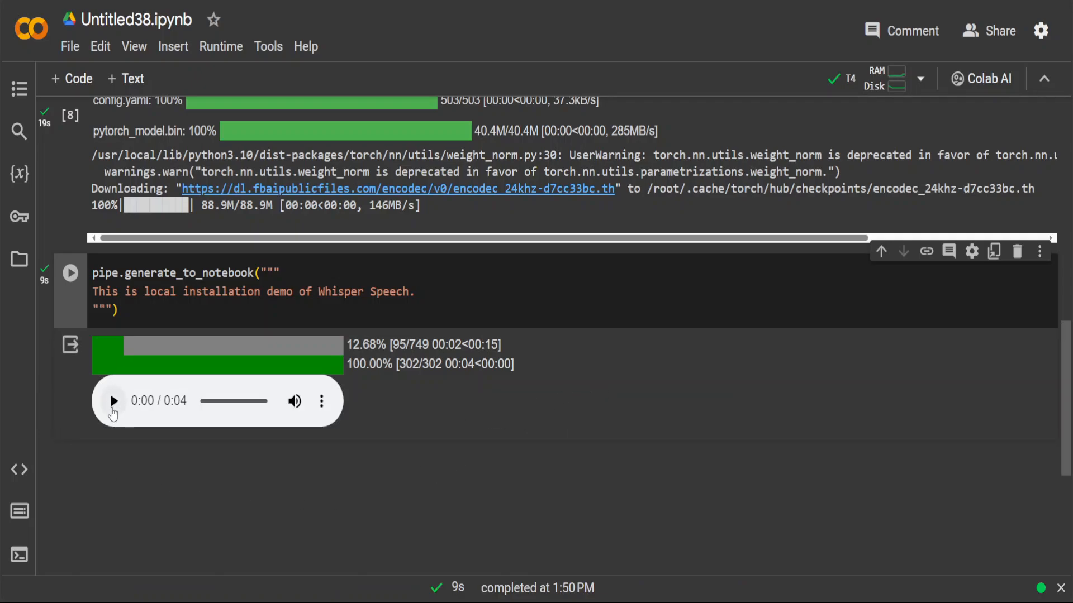
left_click(113, 401)
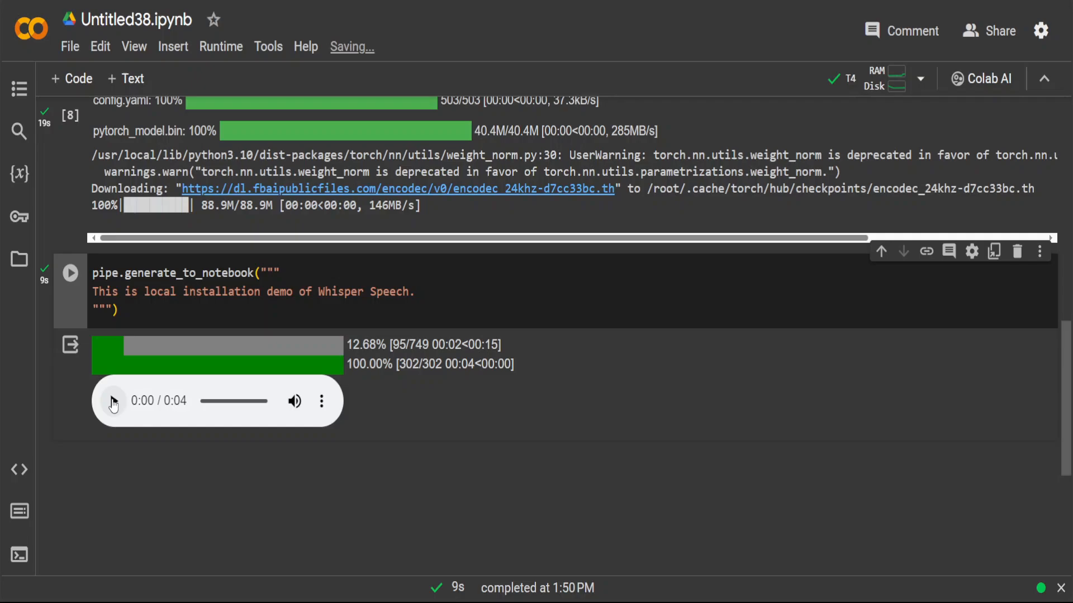
left_click(113, 401)
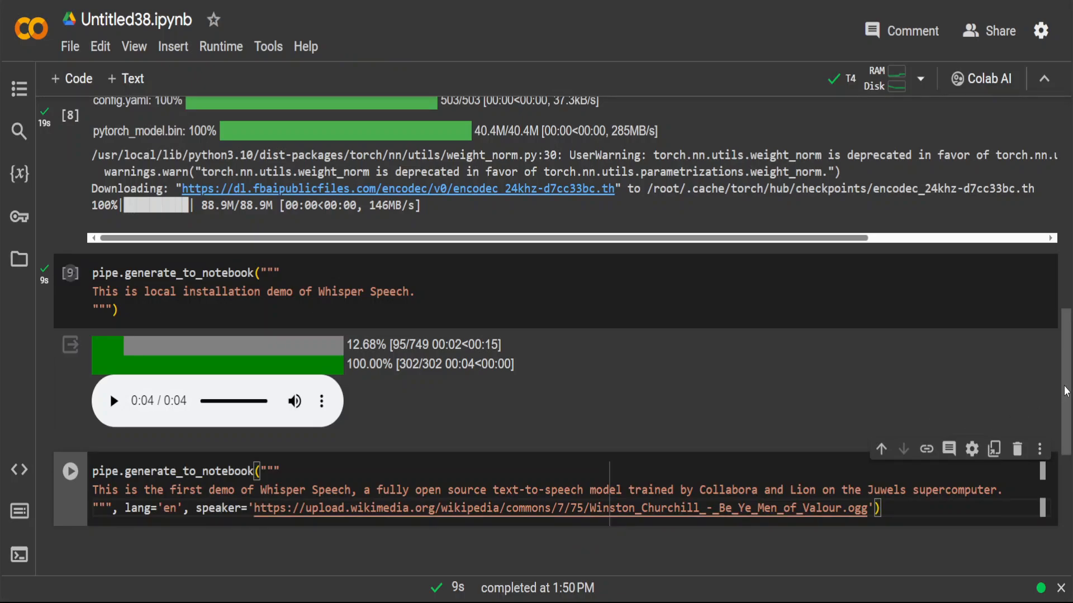
Shorten the Churchill-speaker sentence to 'This is the first demo of Whisper Speech' and run the cell.
scroll("down", 3)
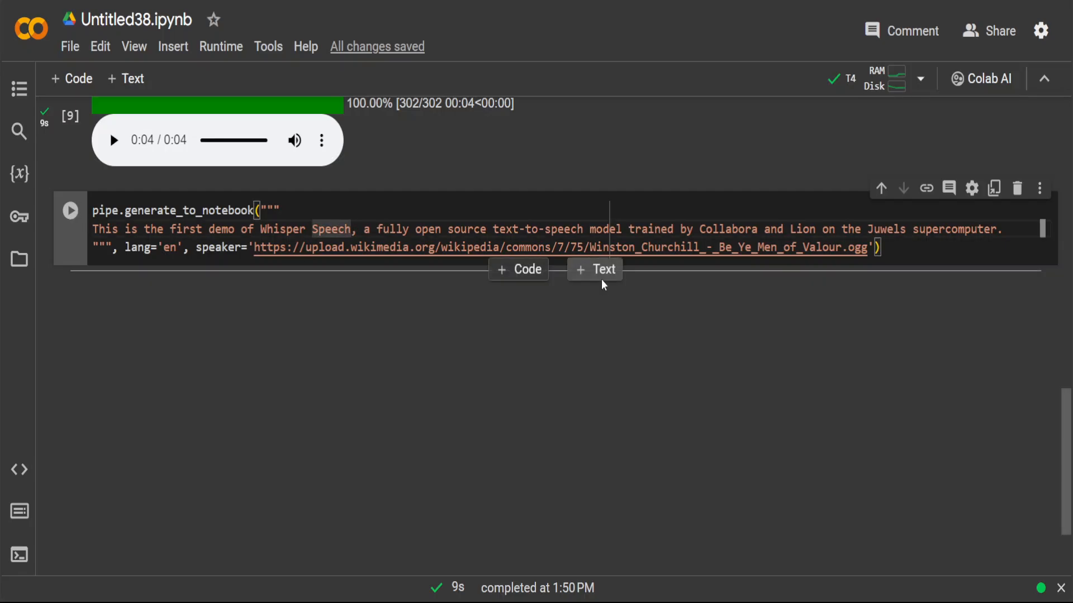
left_click_drag(352, 228, 1002, 228)
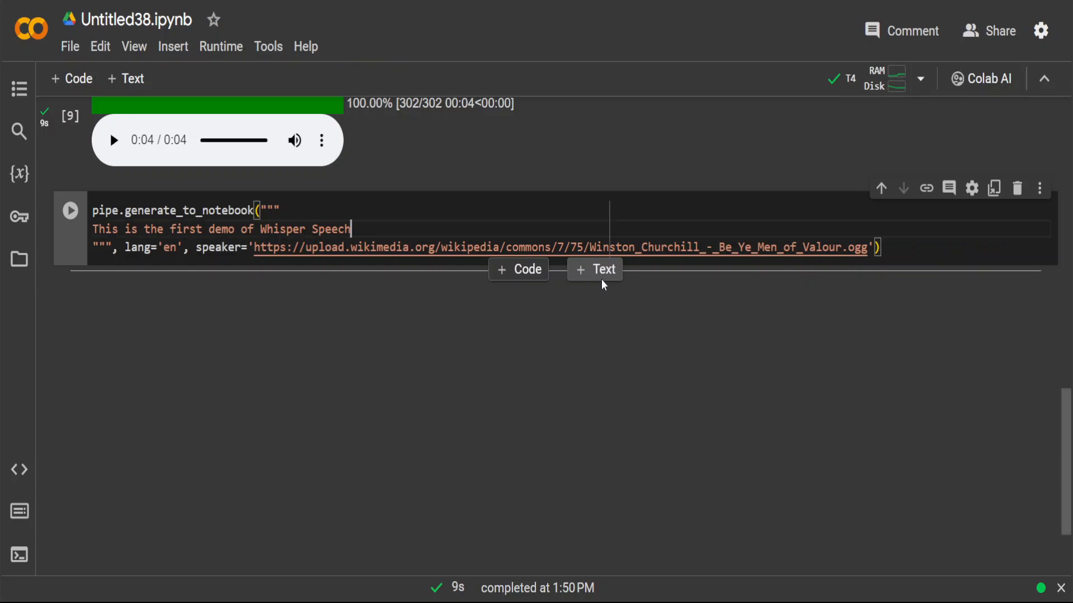
left_click(71, 210)
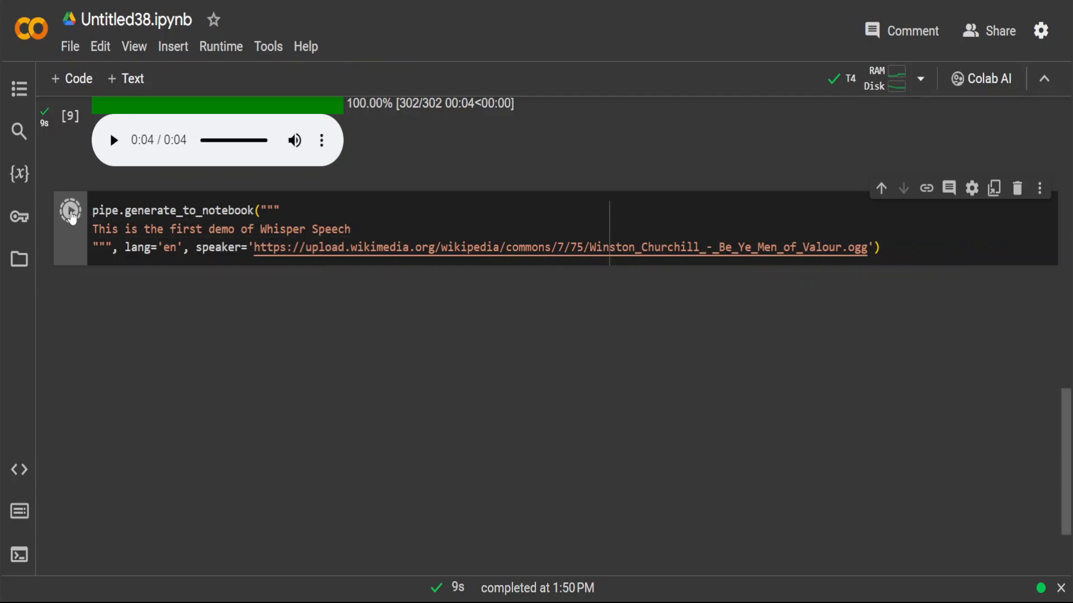
left_click(70, 210)
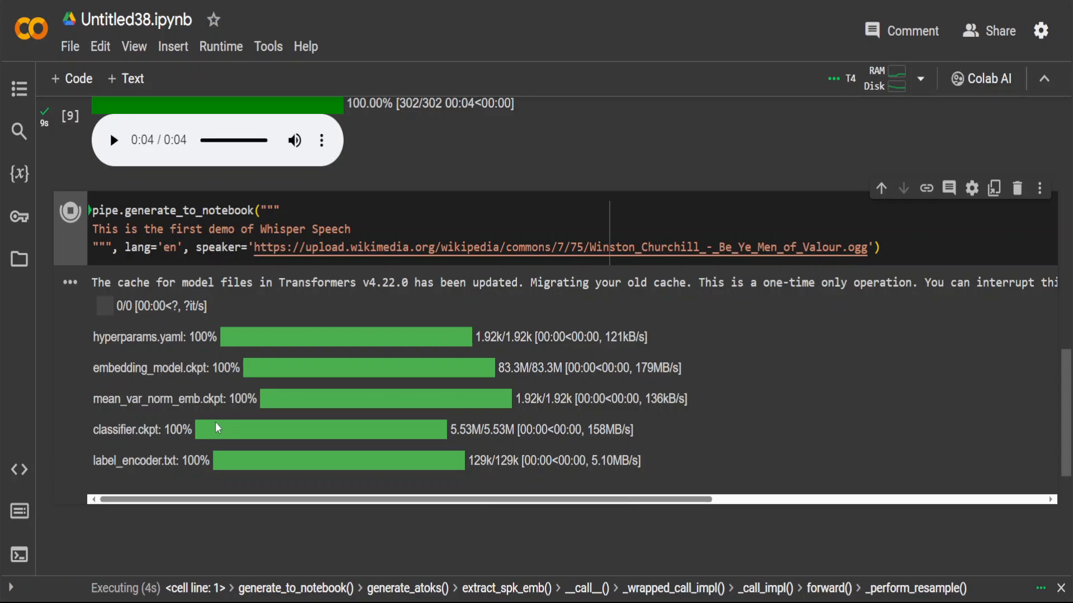
Play the 3-second Churchill voice-cloned audio clip once the cell finishes.
scroll("down", 3)
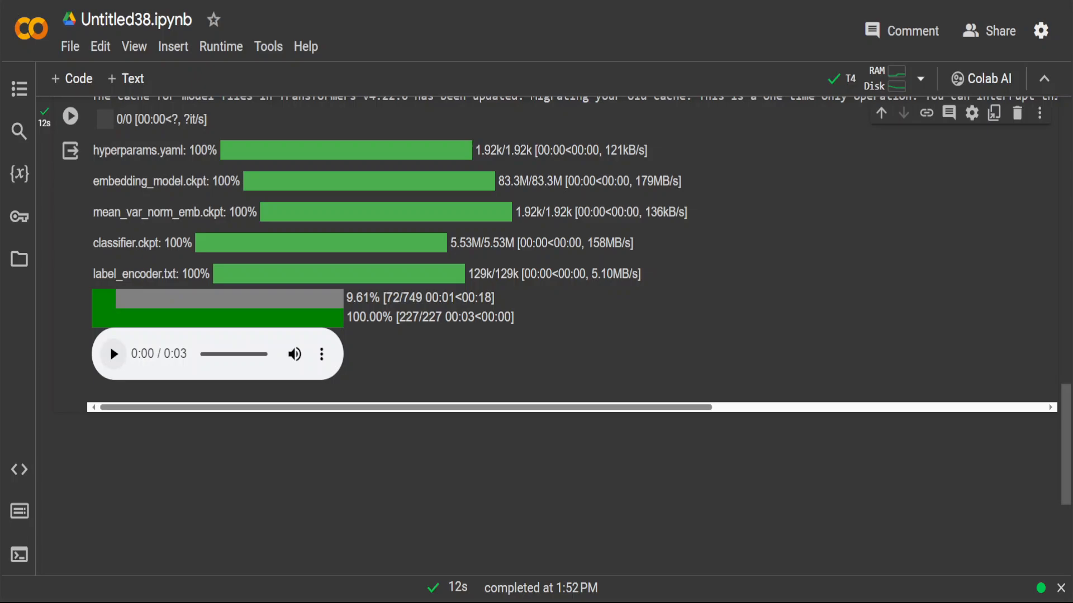
left_click(113, 354)
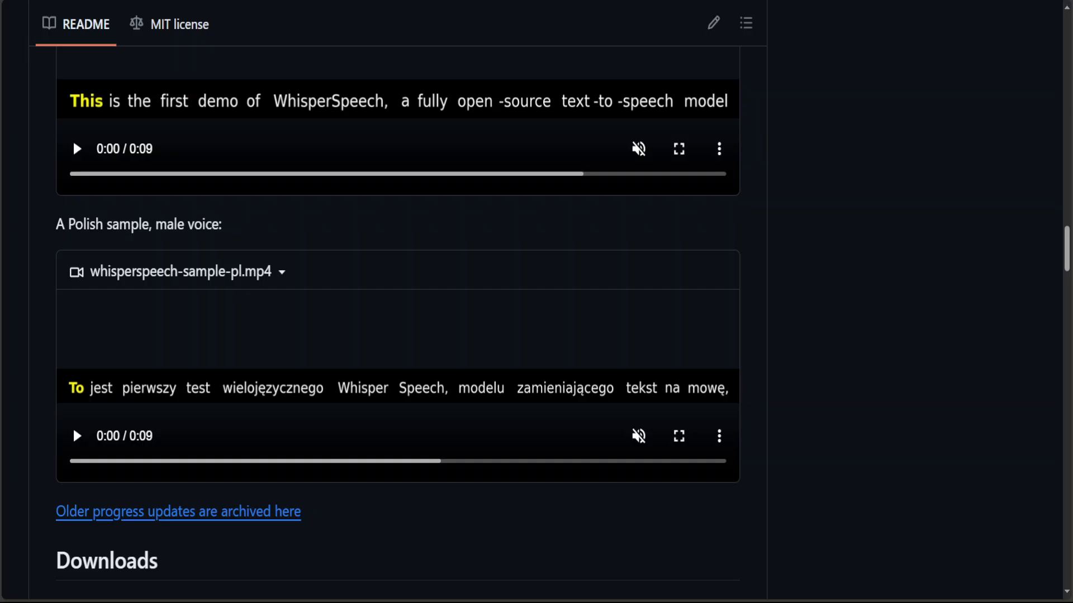
Scroll the WhisperSpeech README through the voice samples and back to the top.
scroll("down", 3)
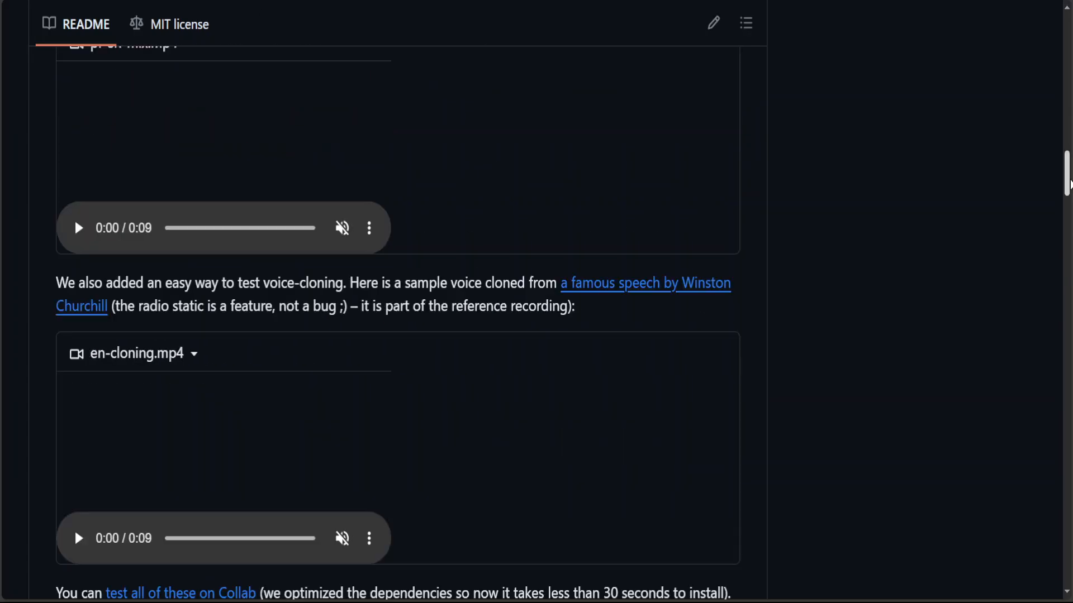
scroll("up", 3)
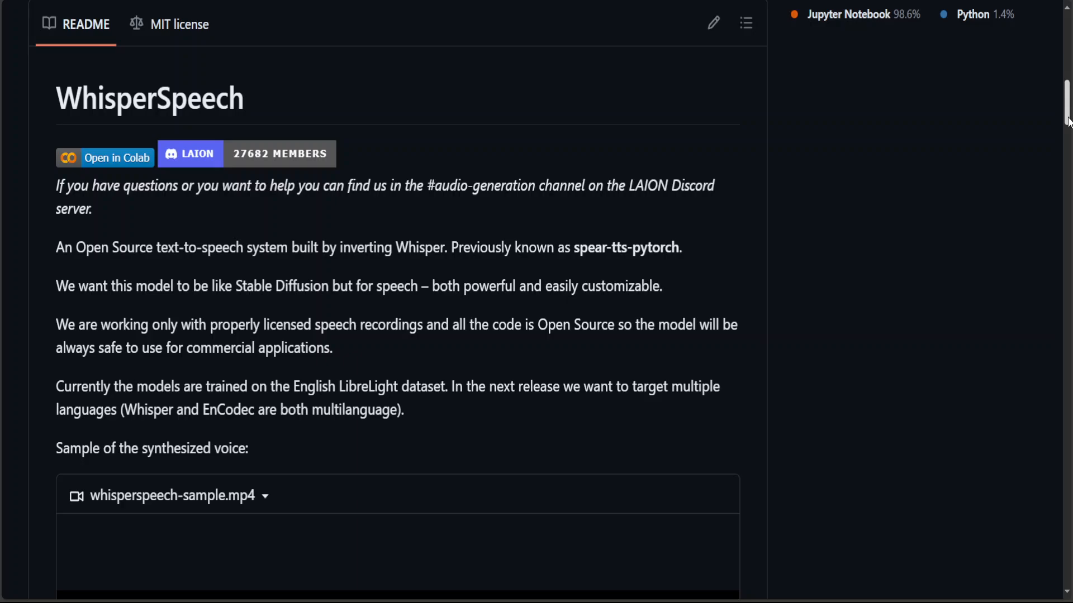
mouse_move(139, 395)
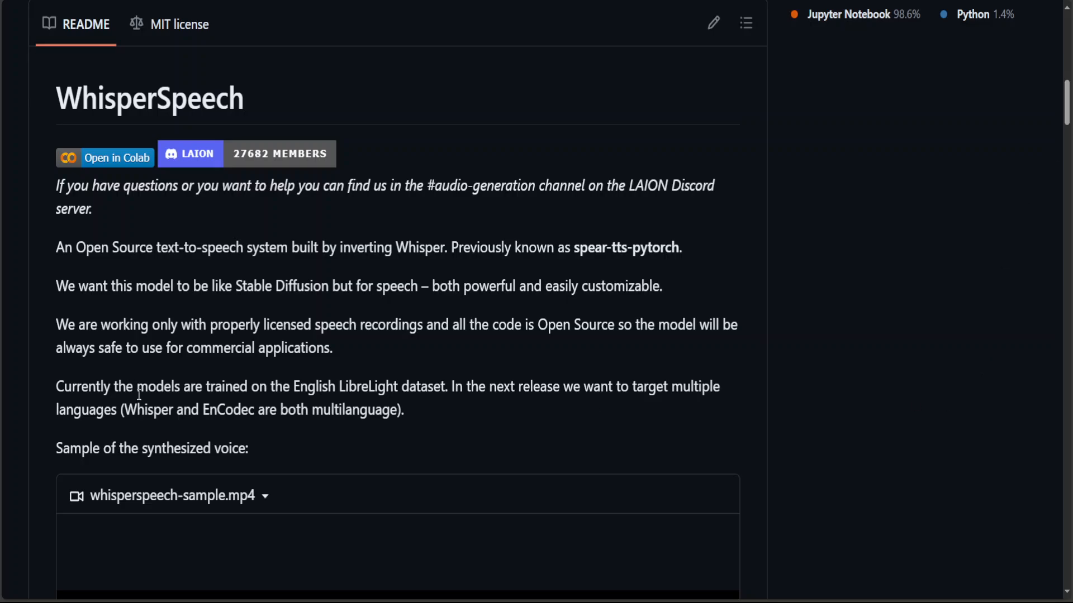